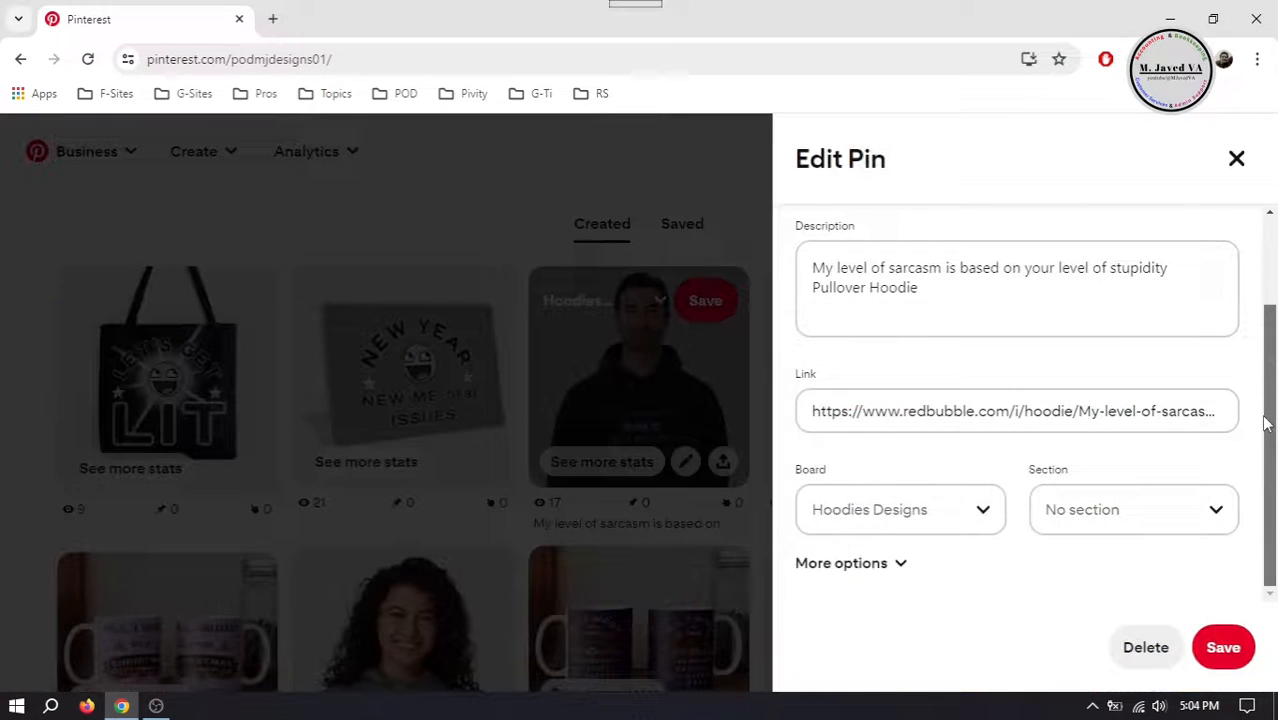
- Close the Edit Pin panel with its X button
click(1236, 158)
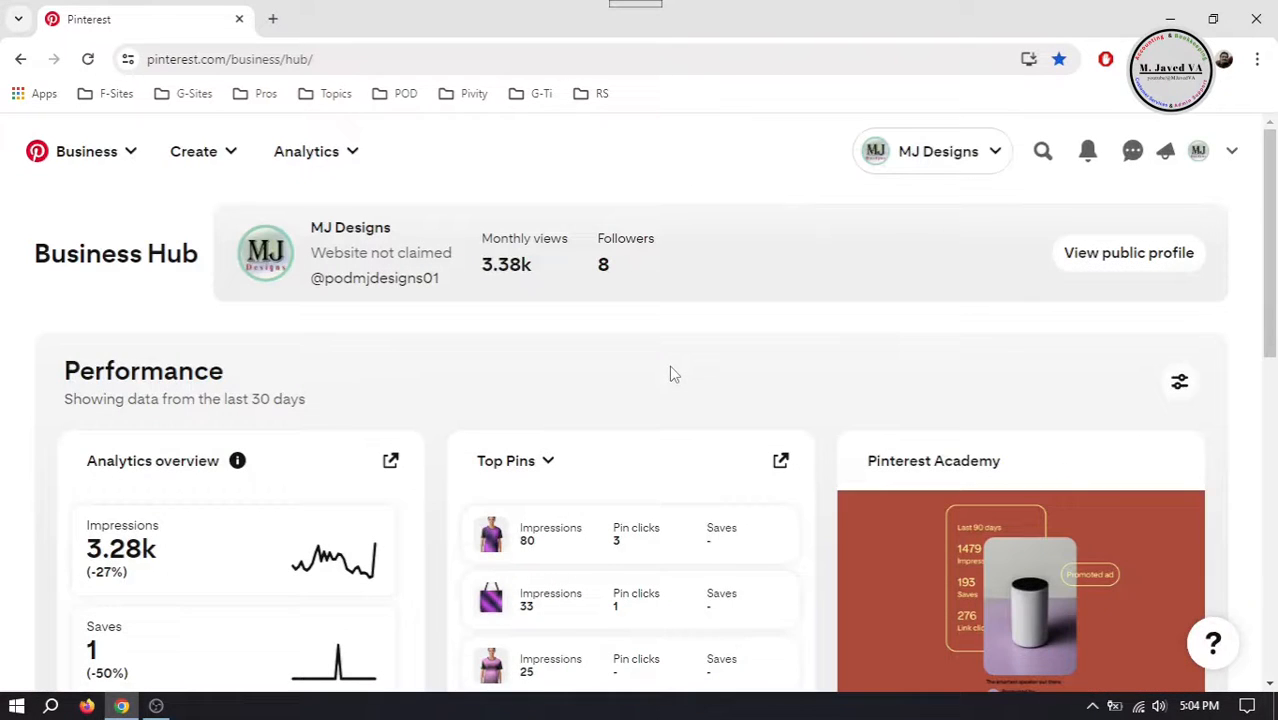
mouse_move(1199, 151)
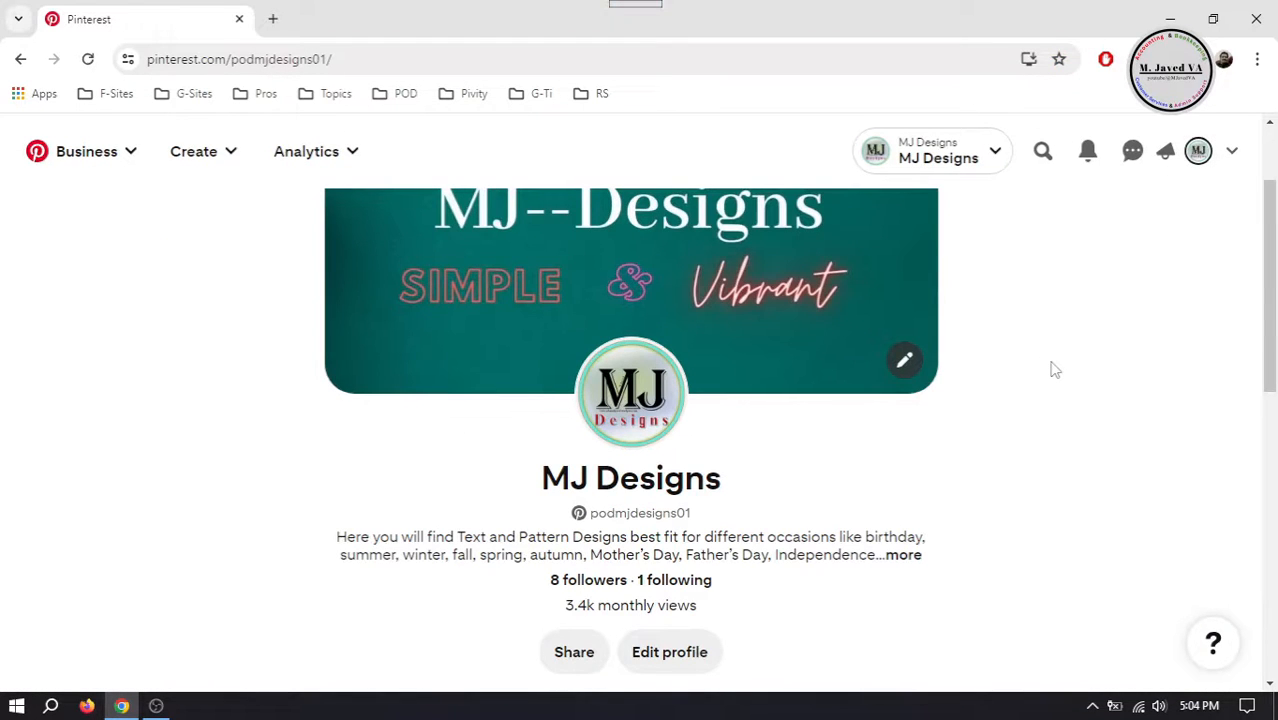
mouse_move(1060, 281)
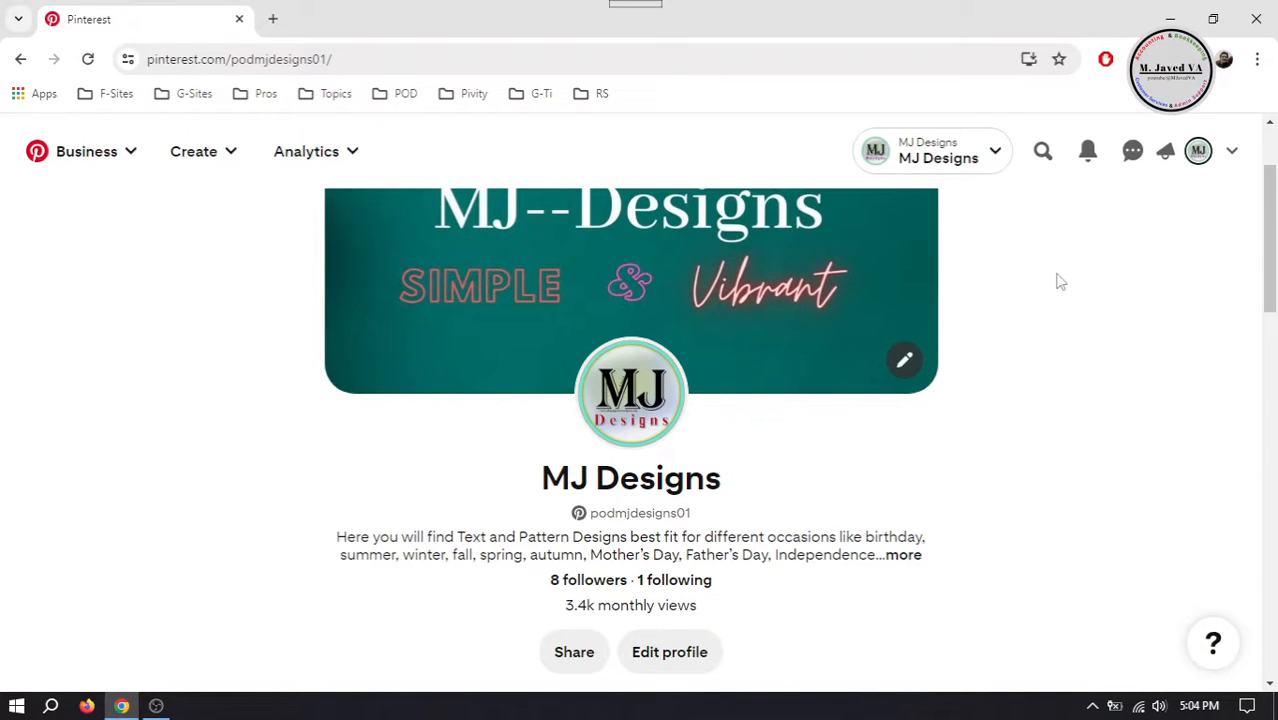
scroll(down, 3)
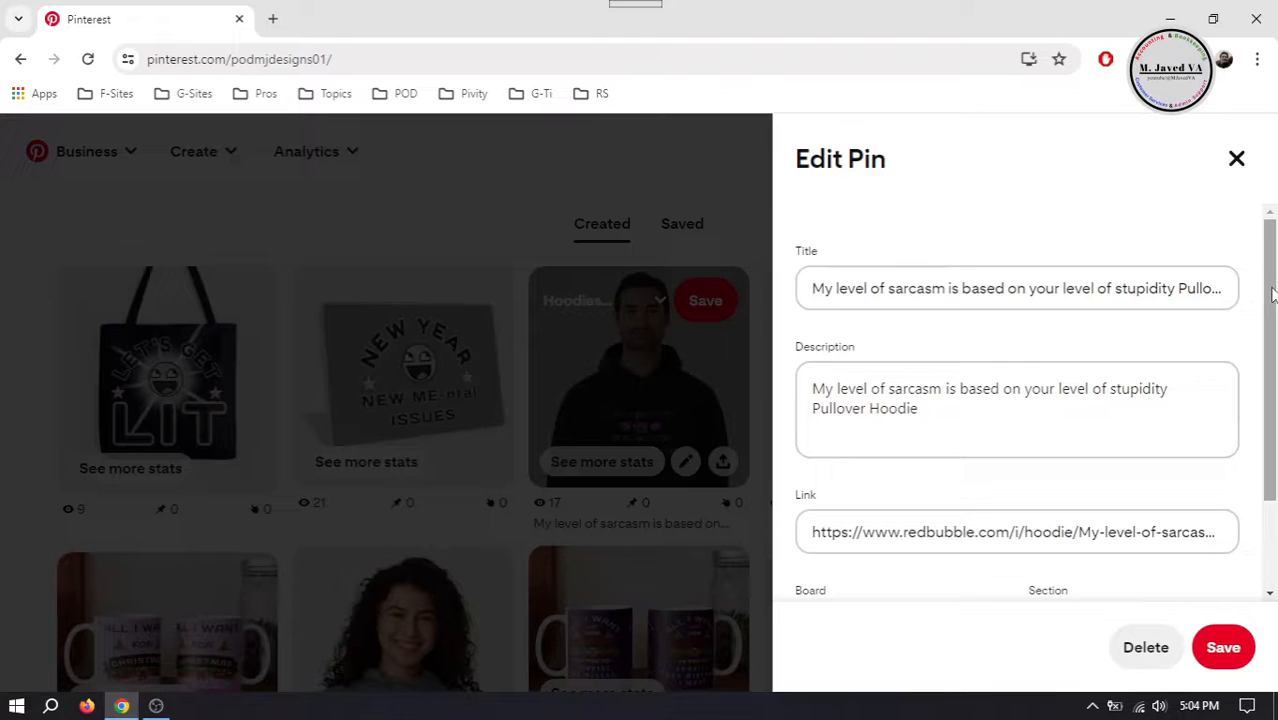
scroll(down, 3)
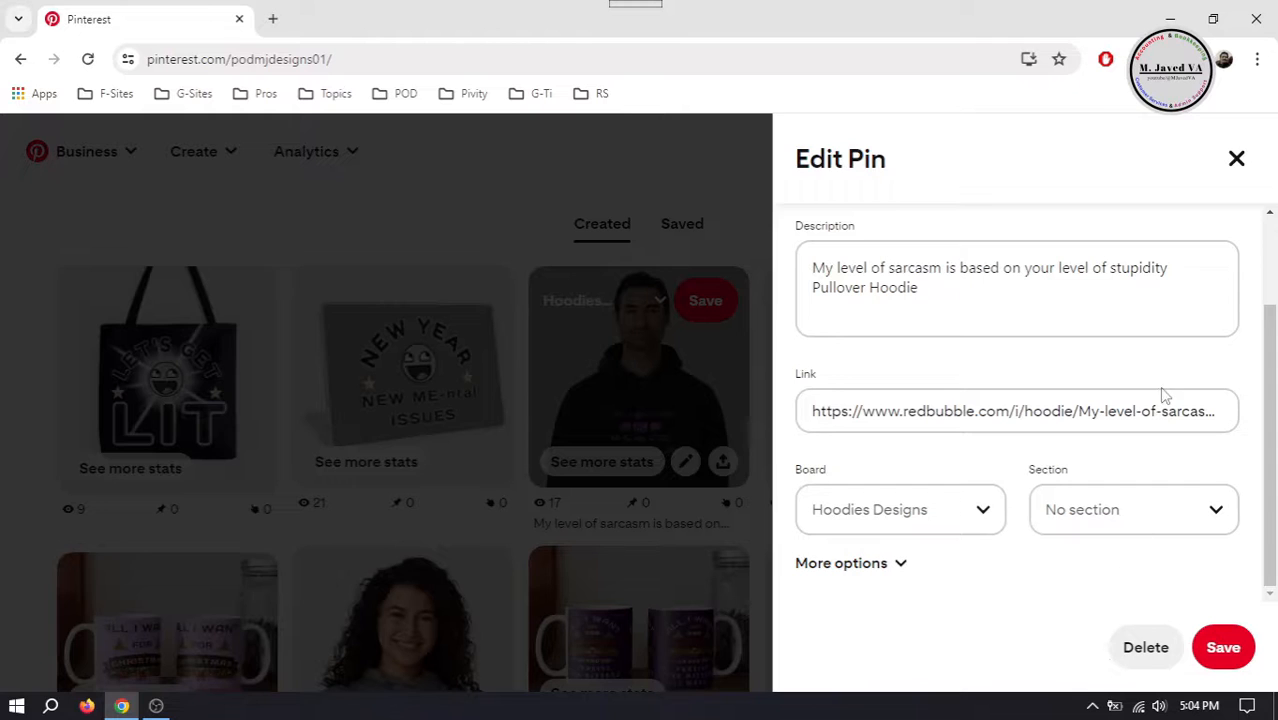
click(1237, 158)
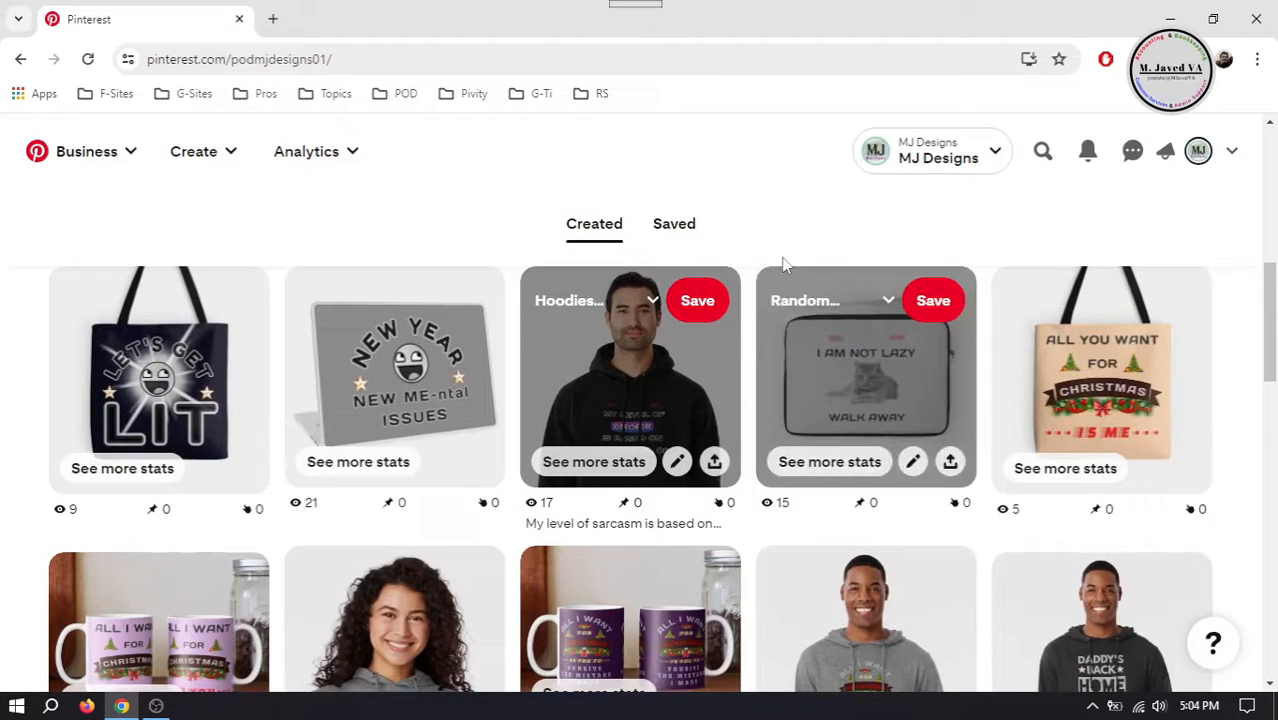
- Browse the Created pins grid, then bring up link options on the Saved tab
scroll(down, 3)
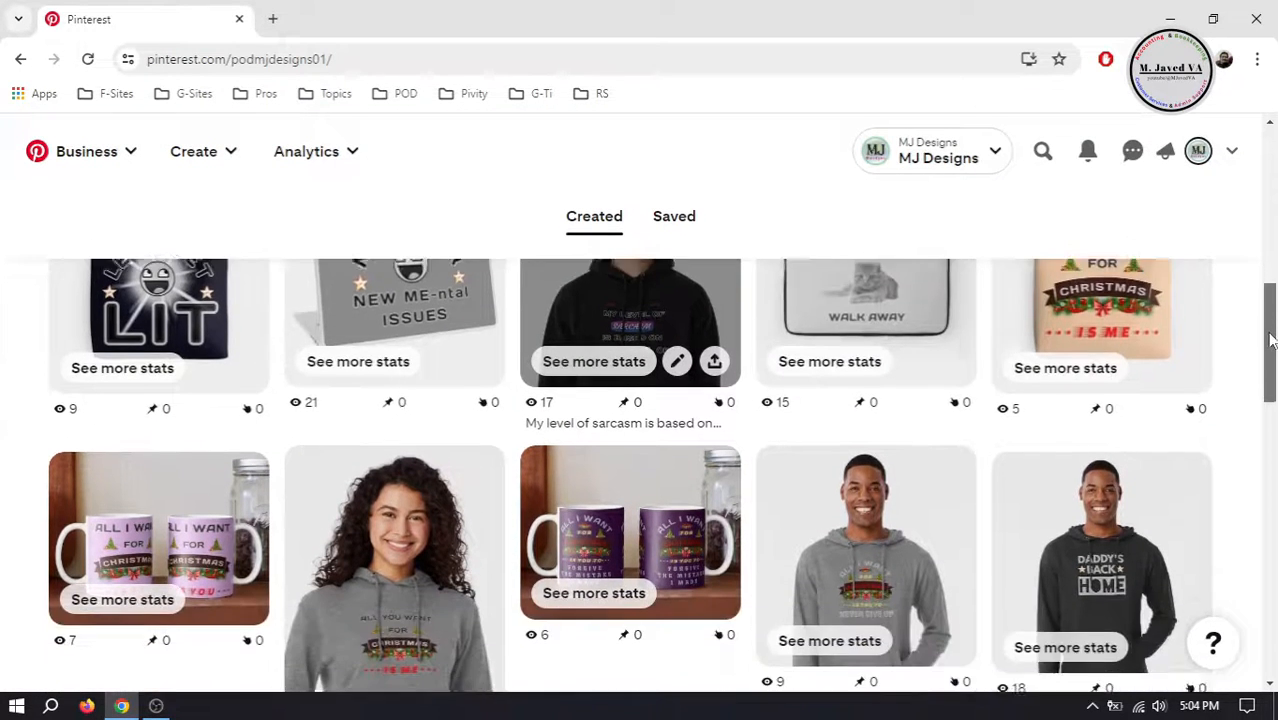
scroll(down, 3)
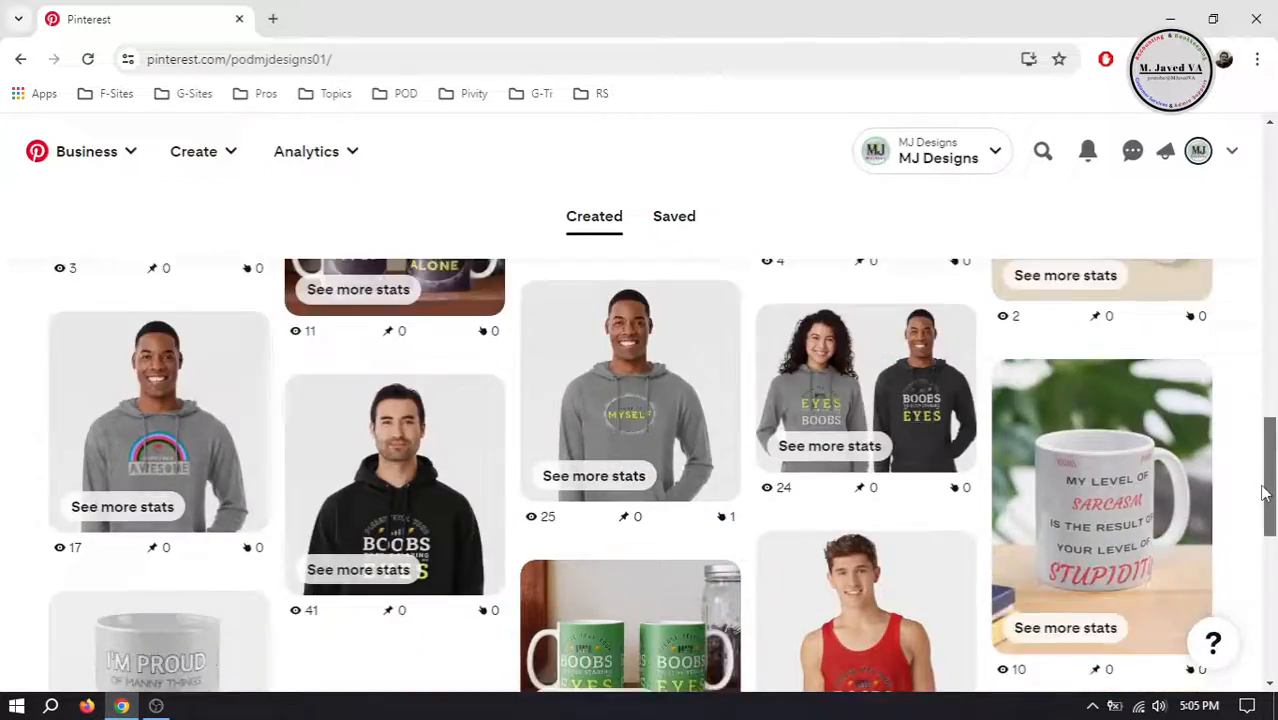
scroll(down, 3)
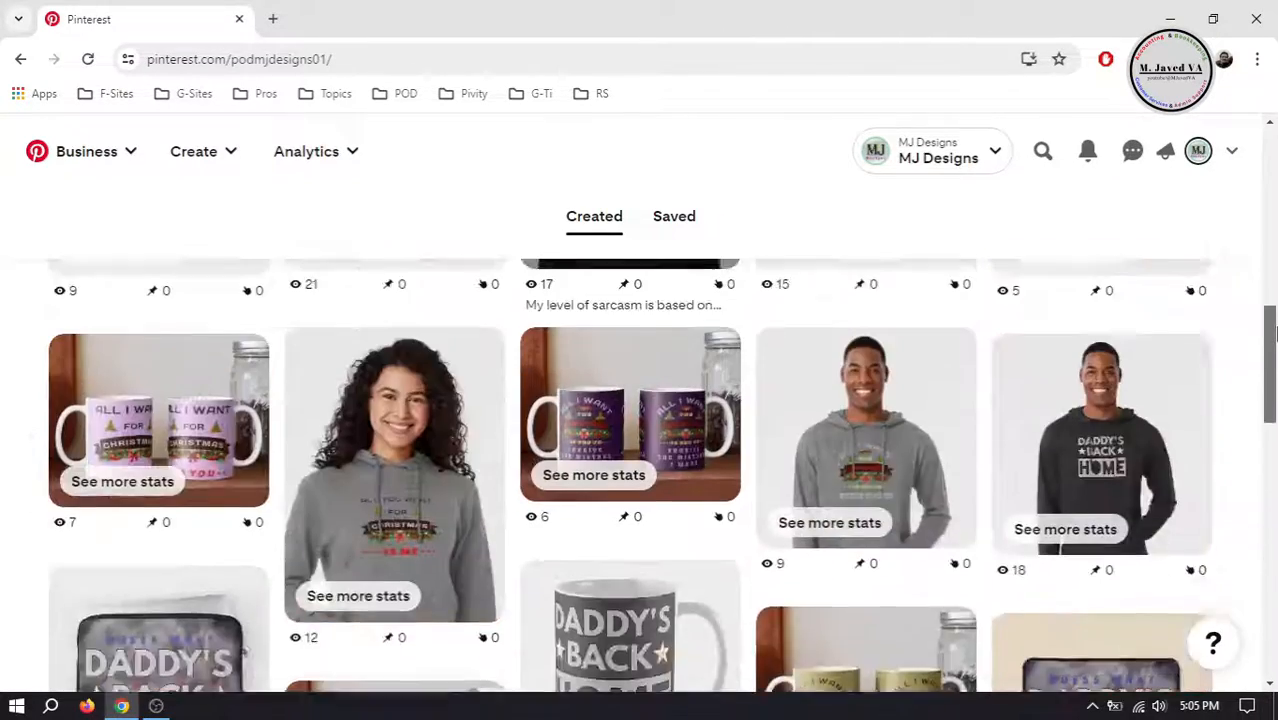
scroll(up, 3)
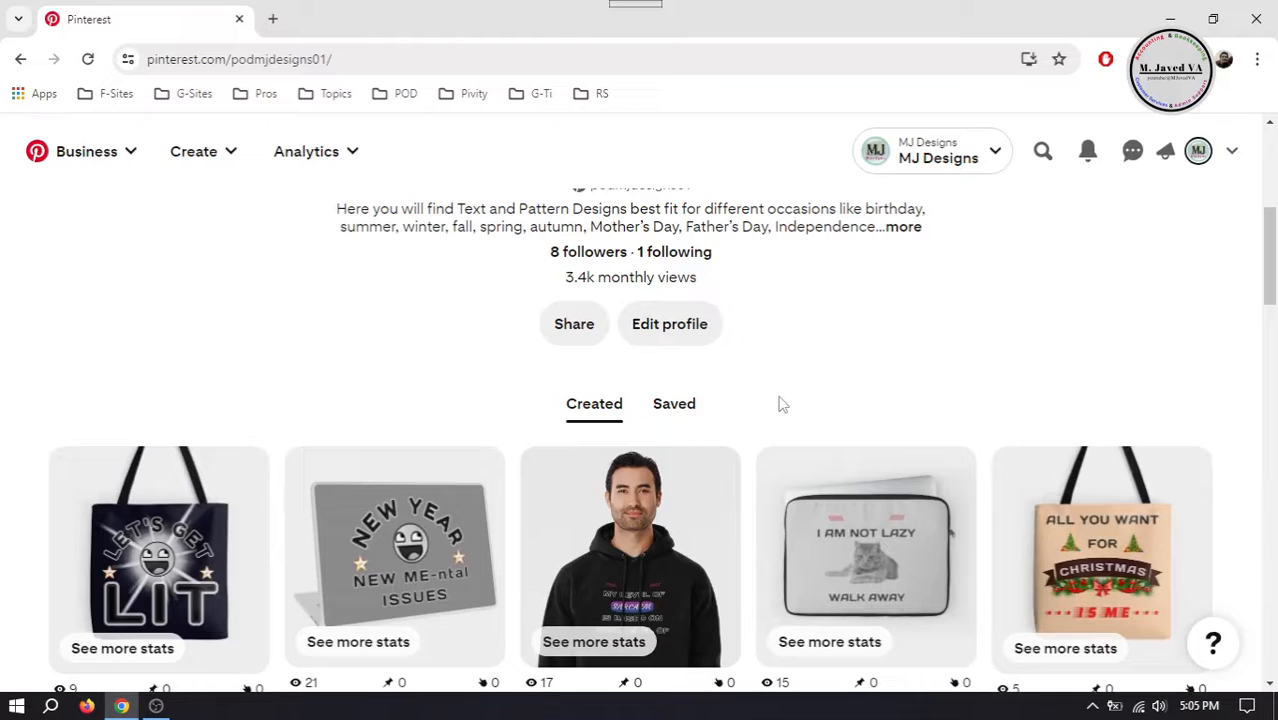
right_click(674, 403)
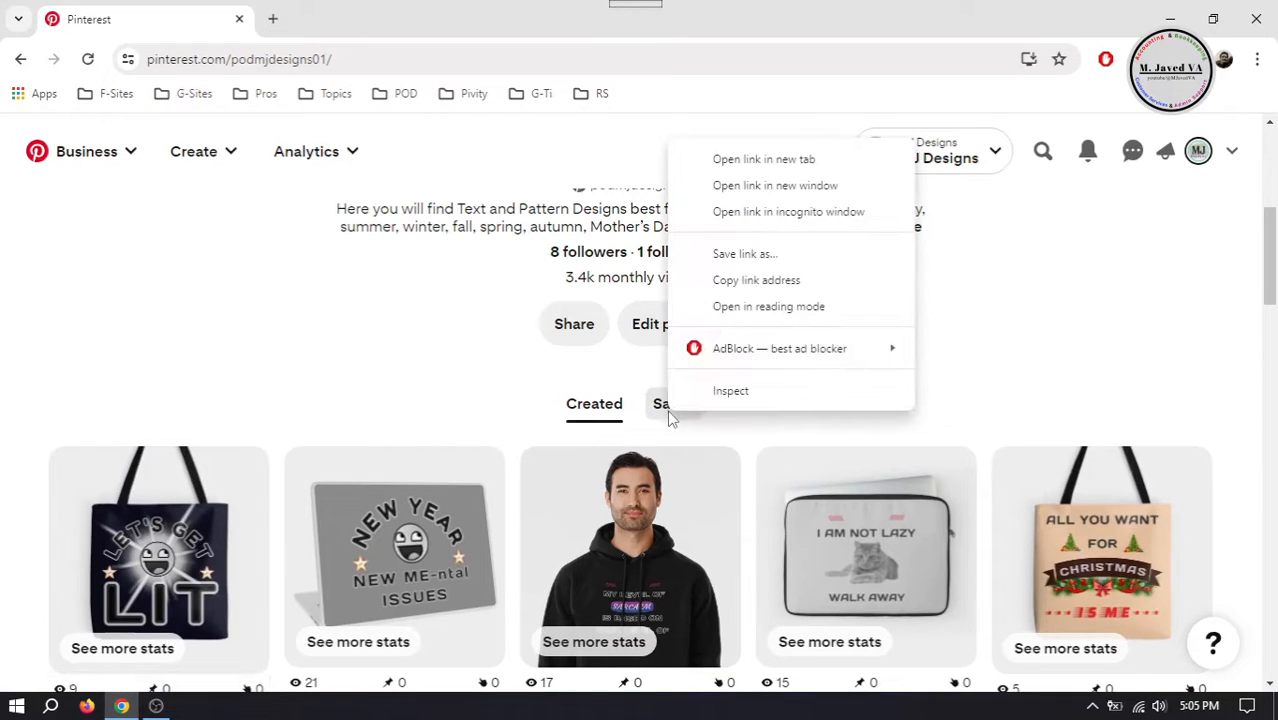
- Load Saved boards in a new tab, enter Hoodies Designs, and start Organize
click(764, 159)
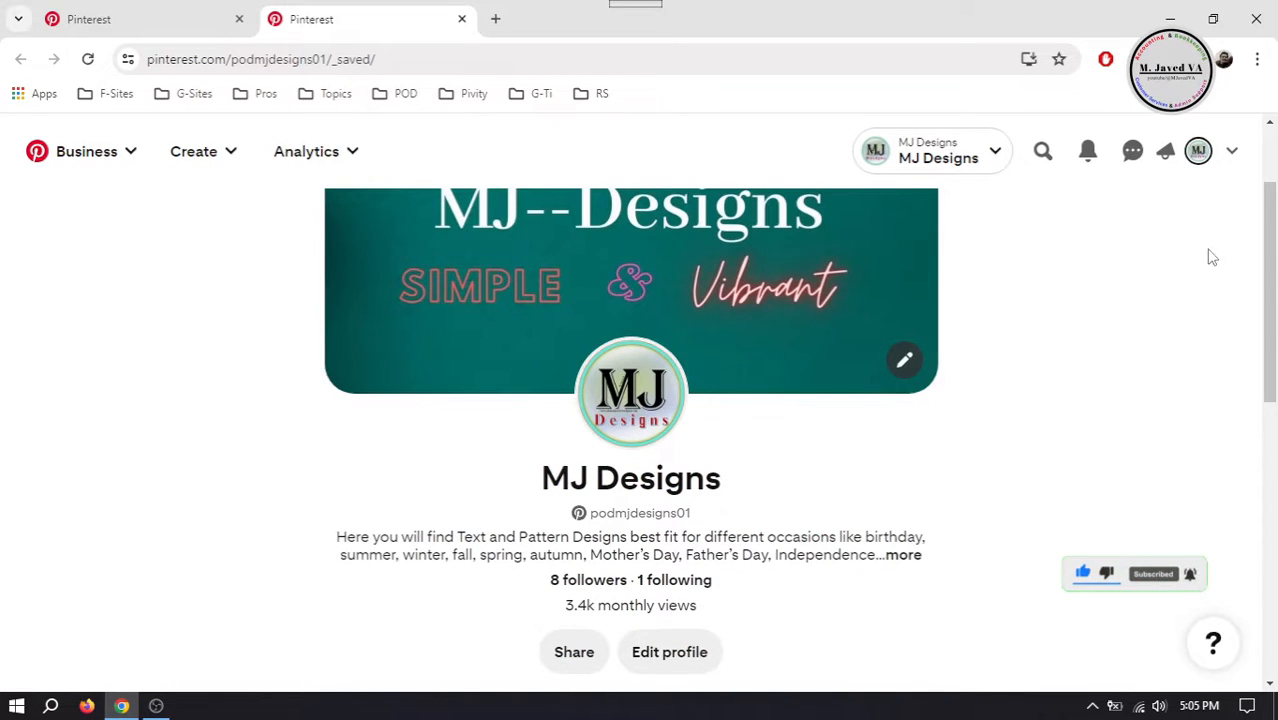
scroll(down, 3)
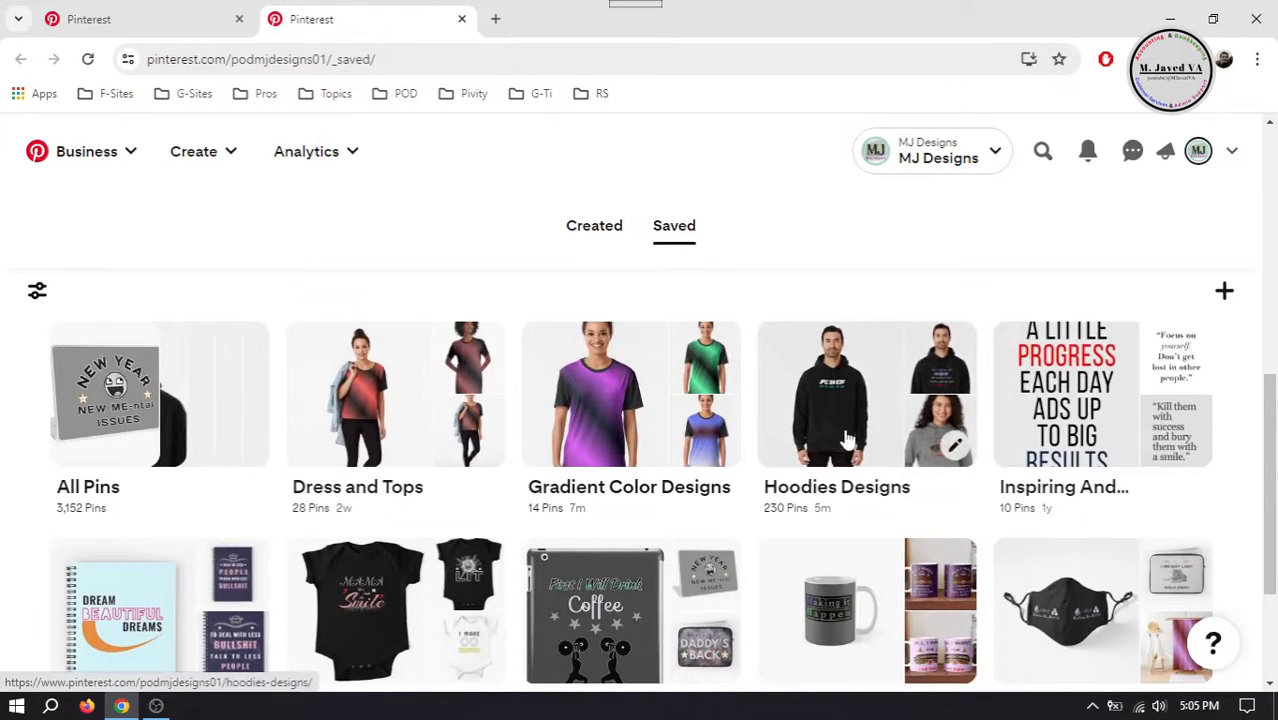
click(836, 393)
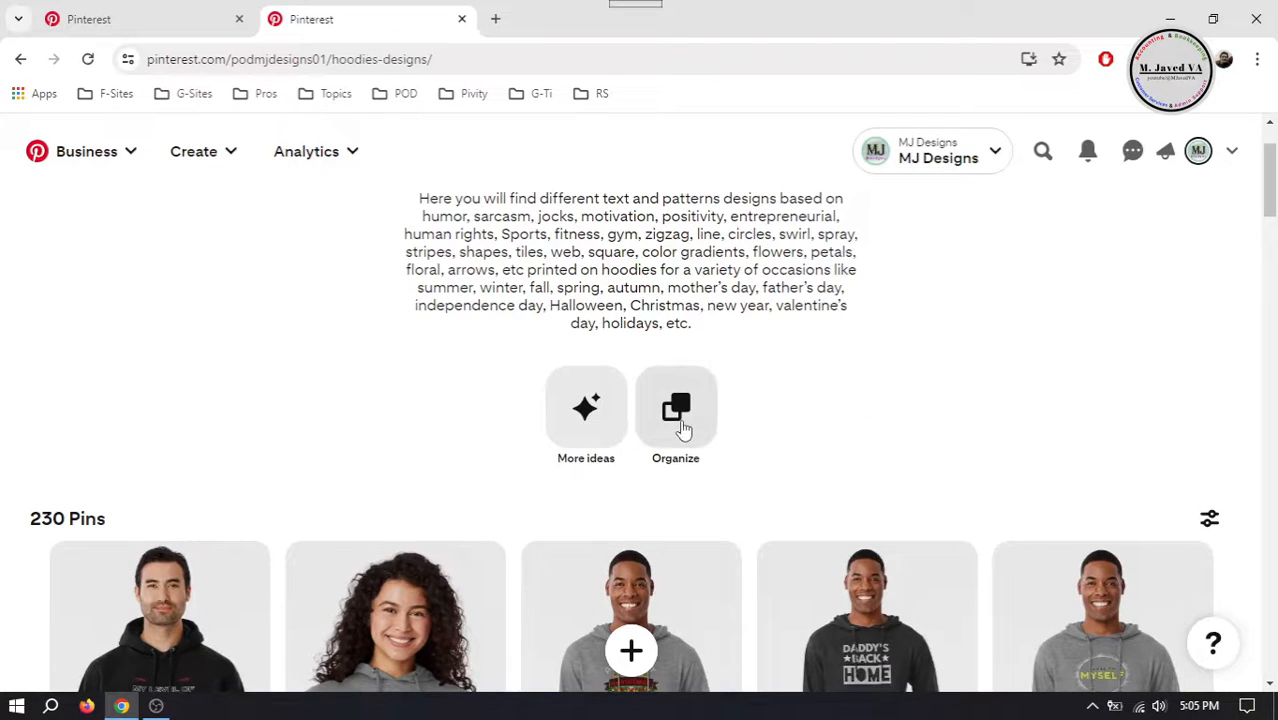
click(676, 408)
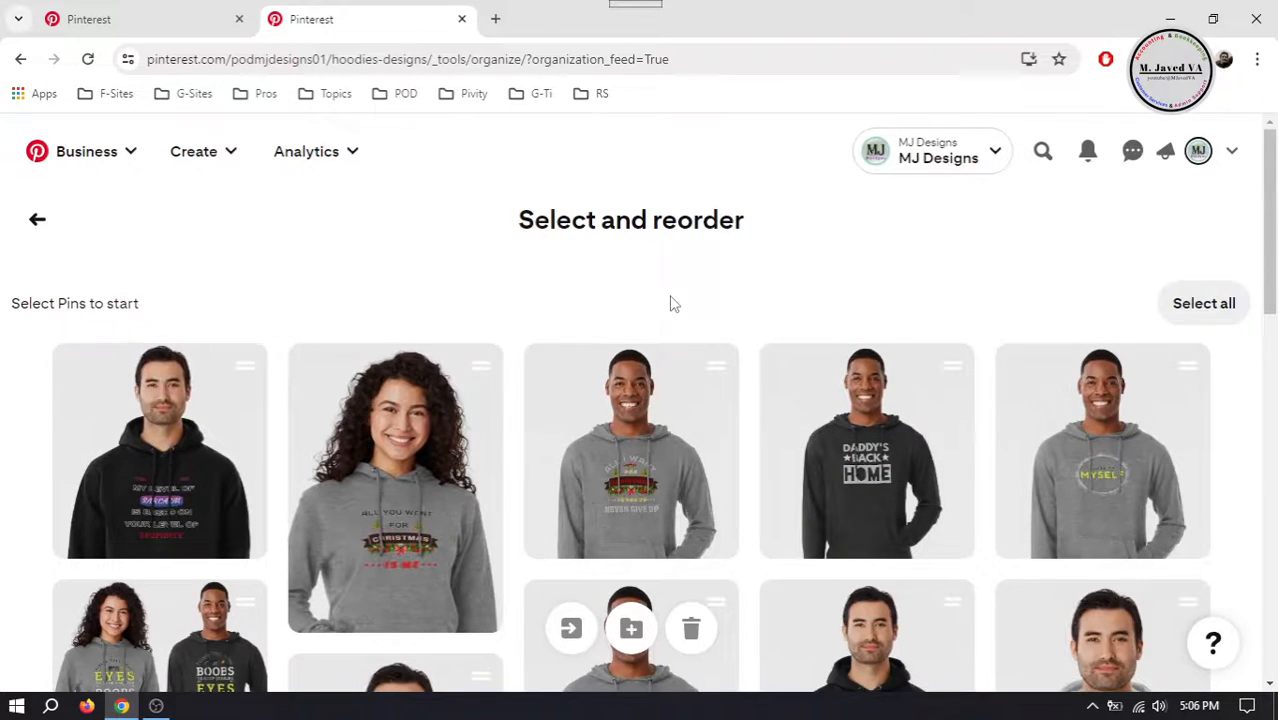
- Toggle Select all then Deselect all, and select the first-row hoodie pins
scroll(down, 3)
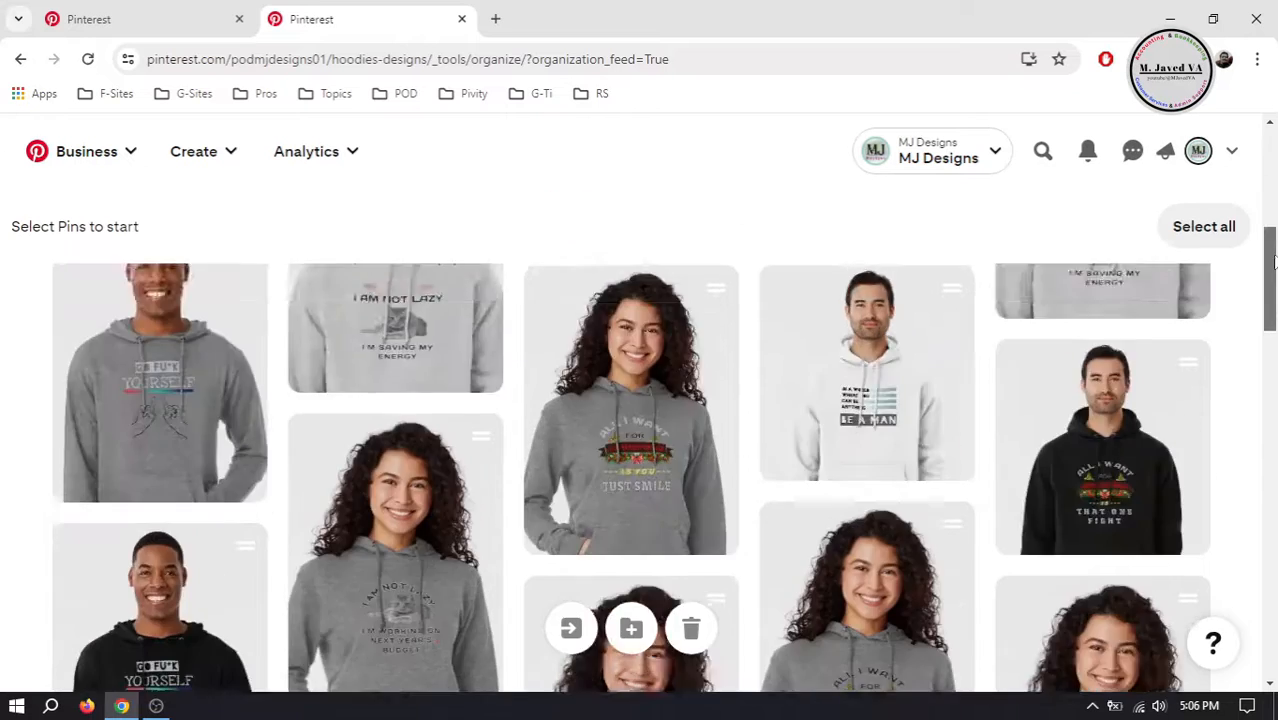
mouse_move(570, 628)
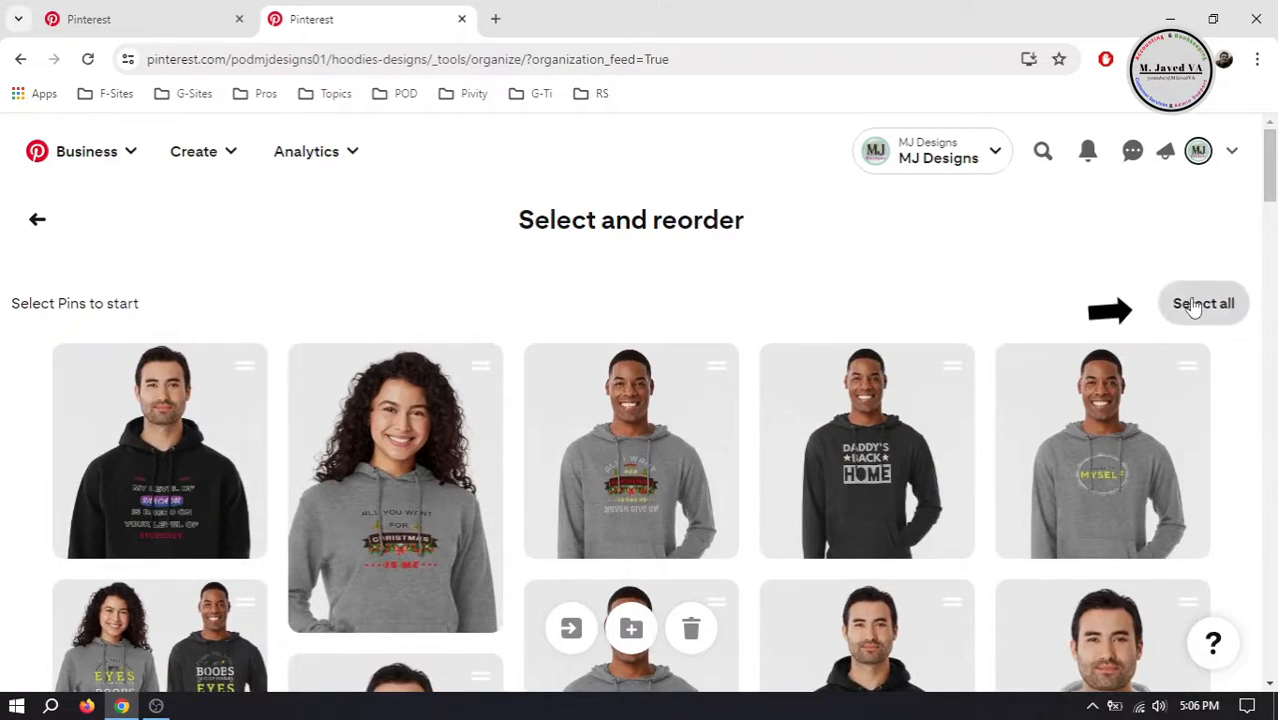
click(1203, 303)
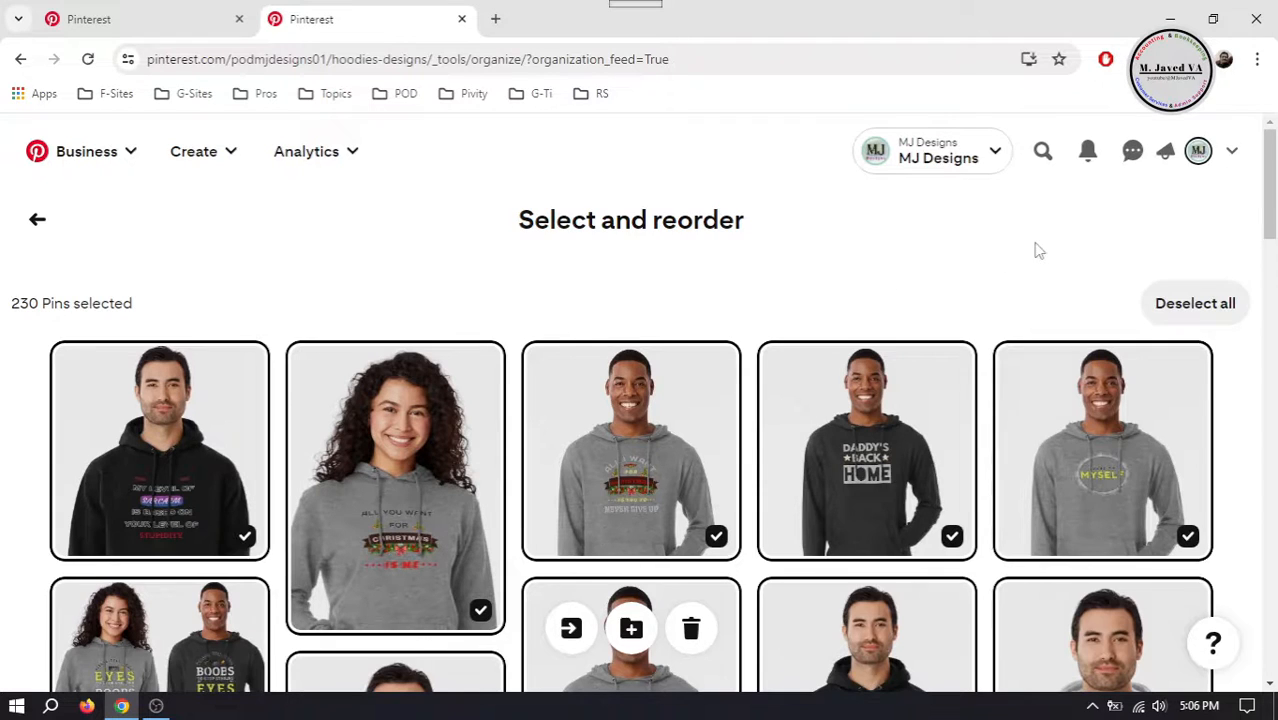
click(1195, 303)
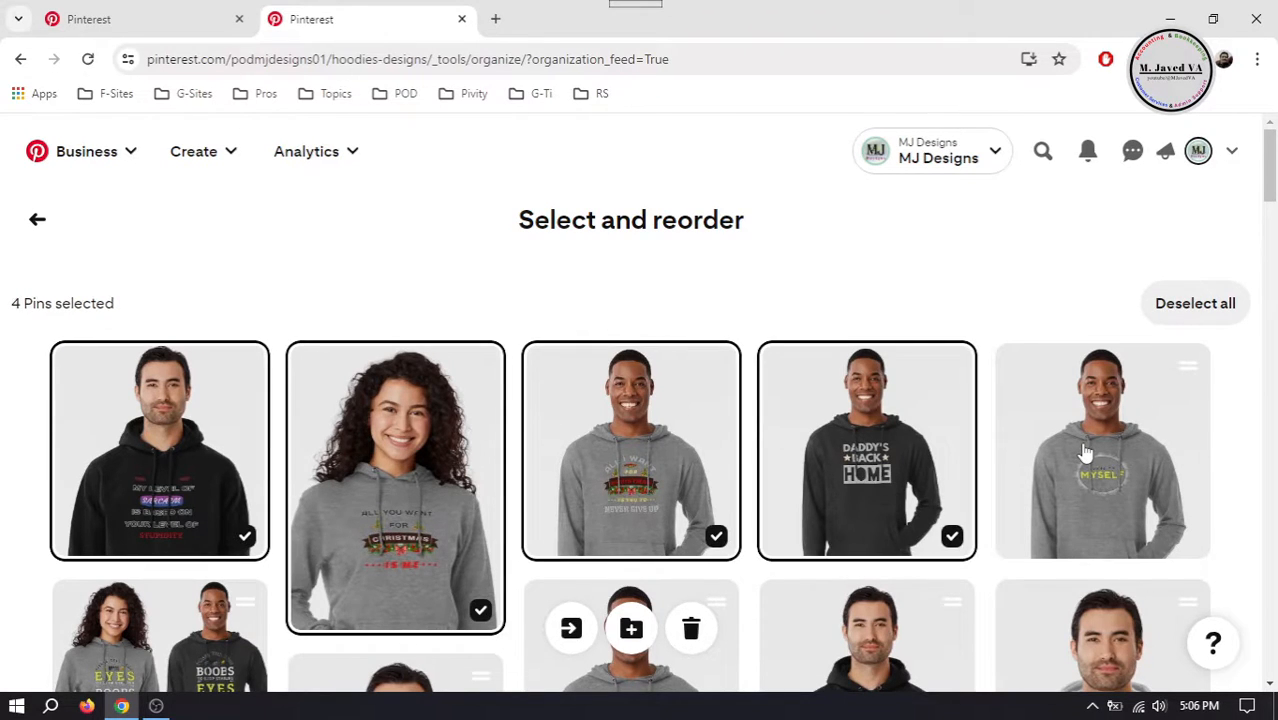
click(1101, 449)
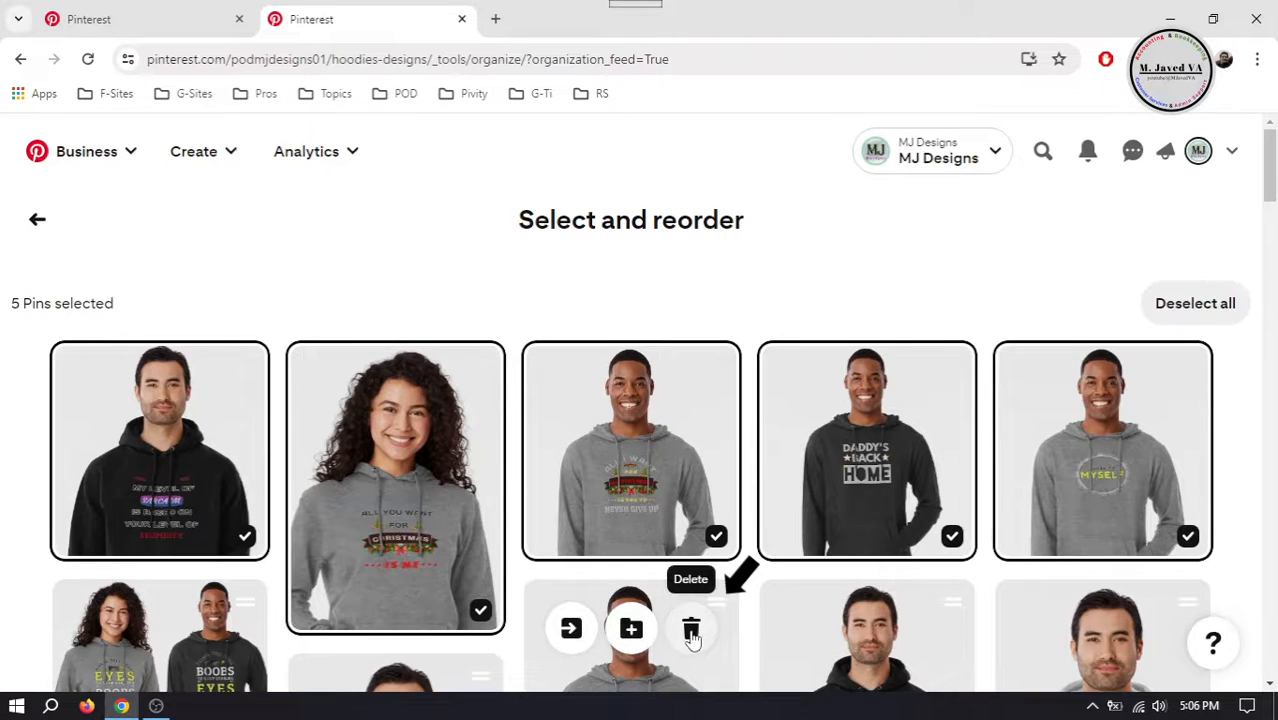
- Delete the five selected pins with the trash icon and confirm Delete
click(691, 628)
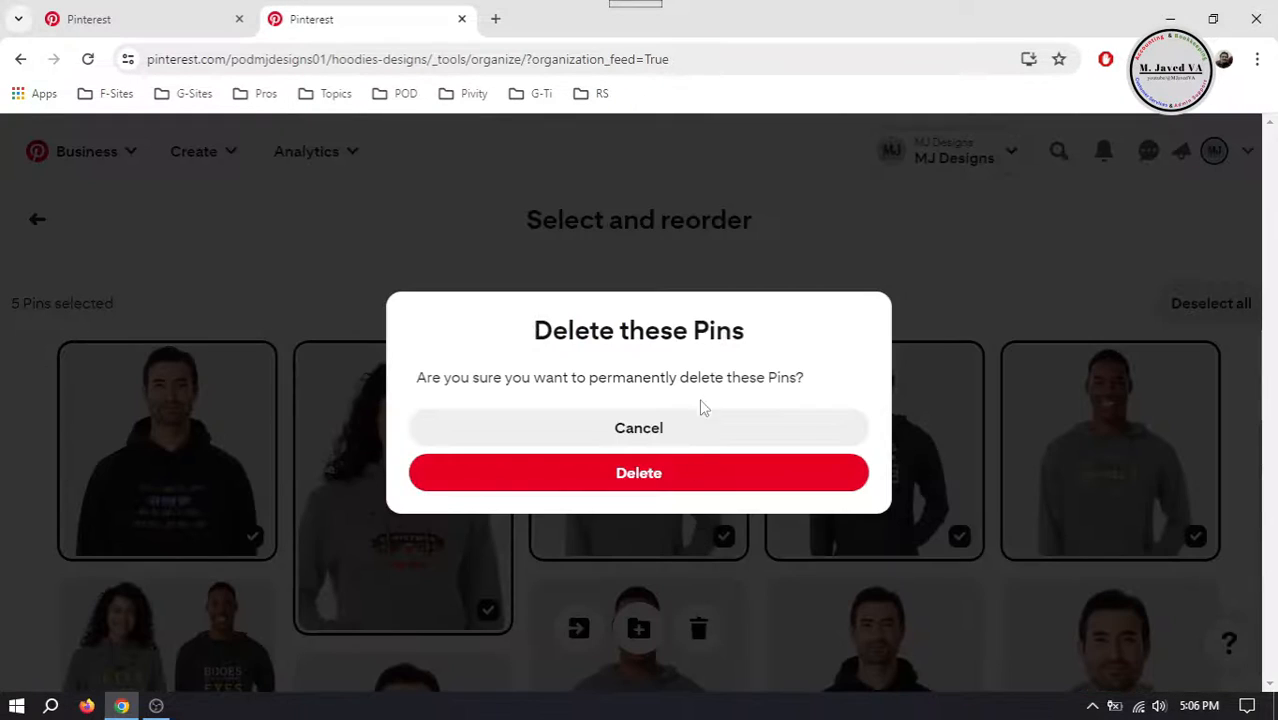
mouse_move(820, 365)
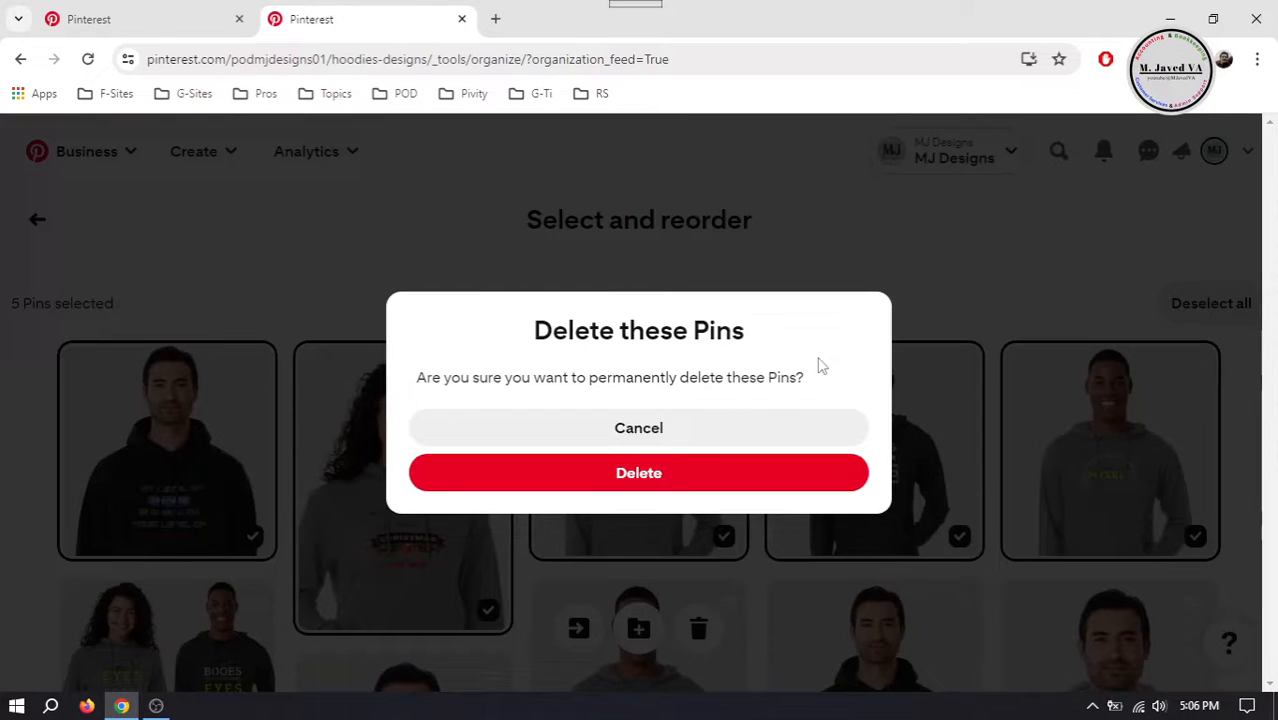
mouse_move(659, 485)
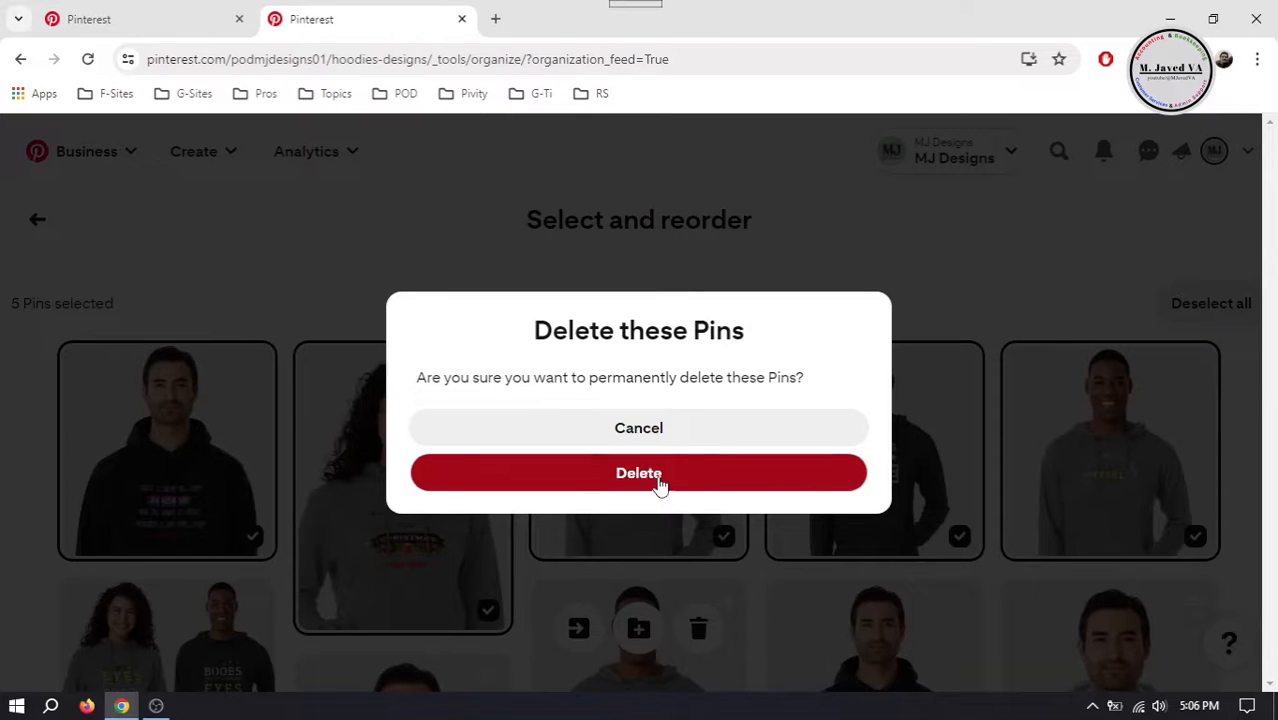
click(638, 472)
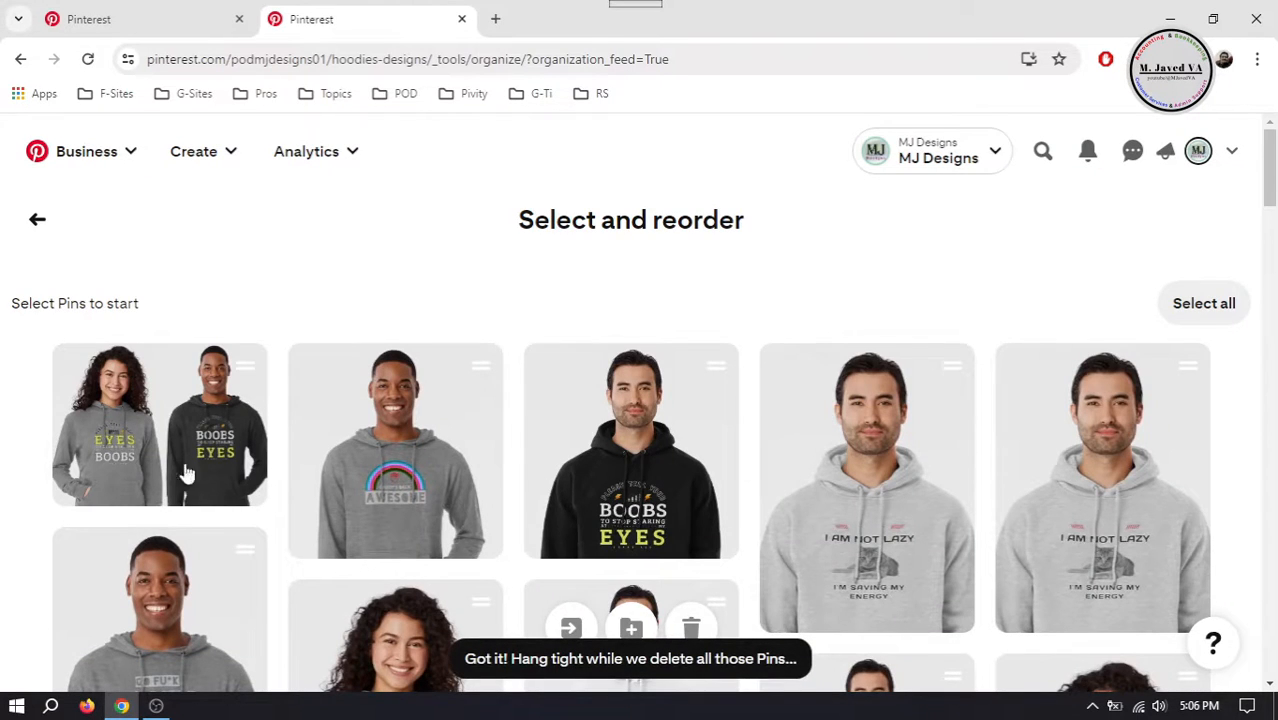
mouse_move(262, 360)
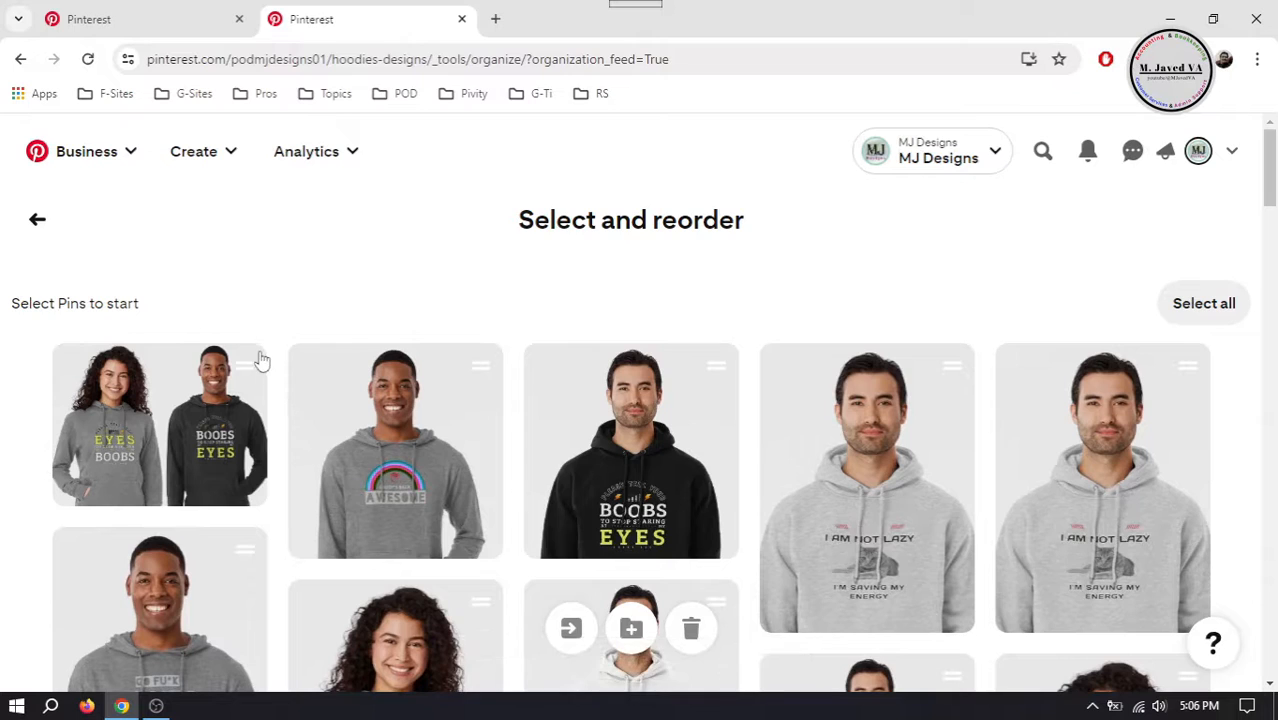
mouse_move(516, 310)
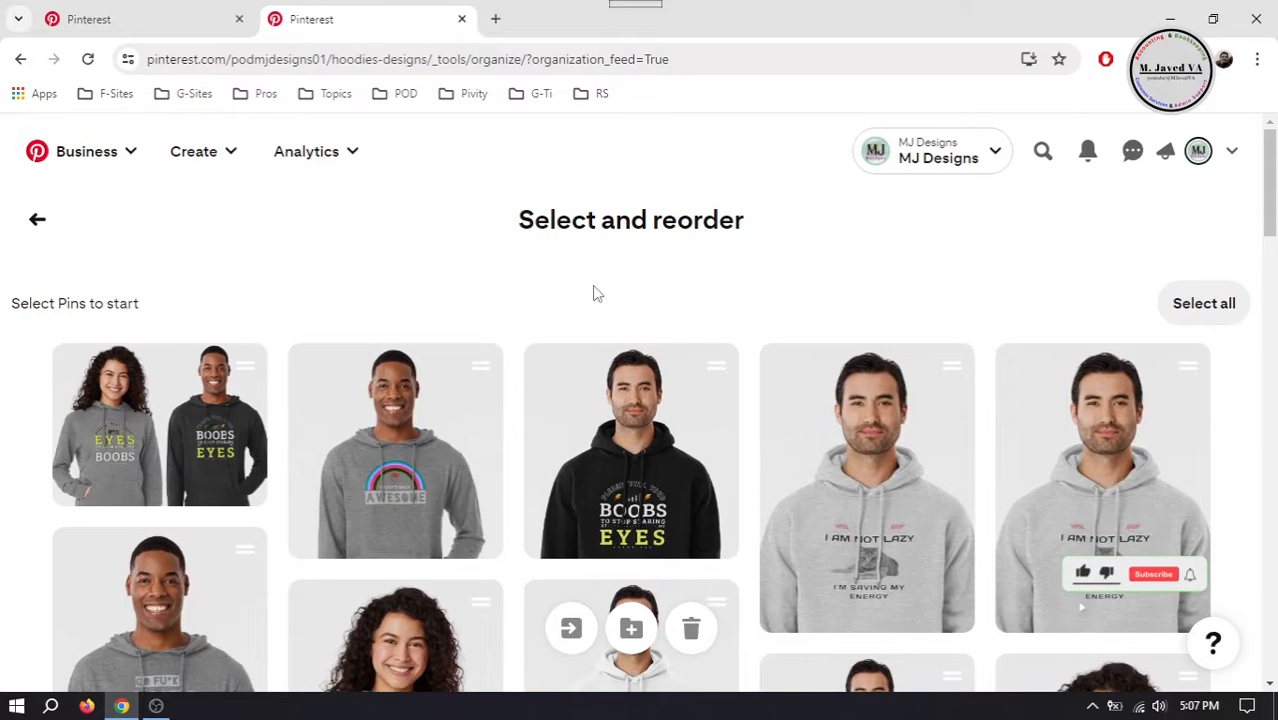
click(1152, 573)
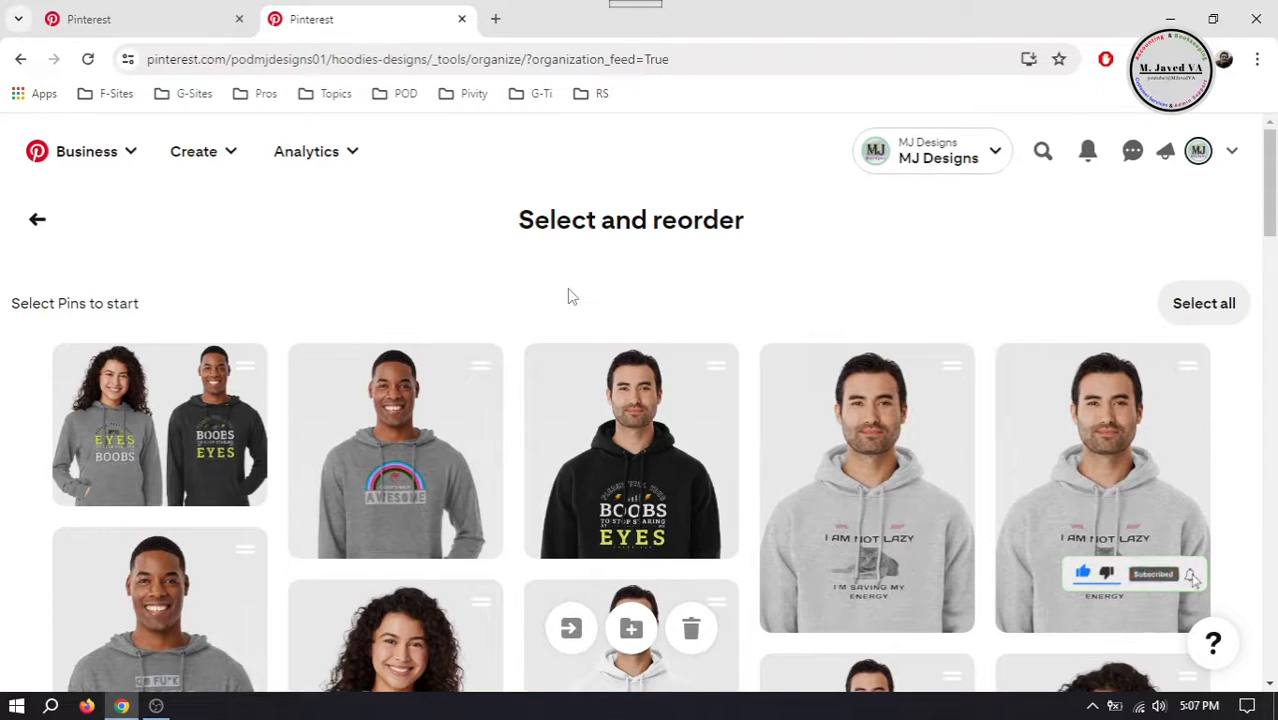